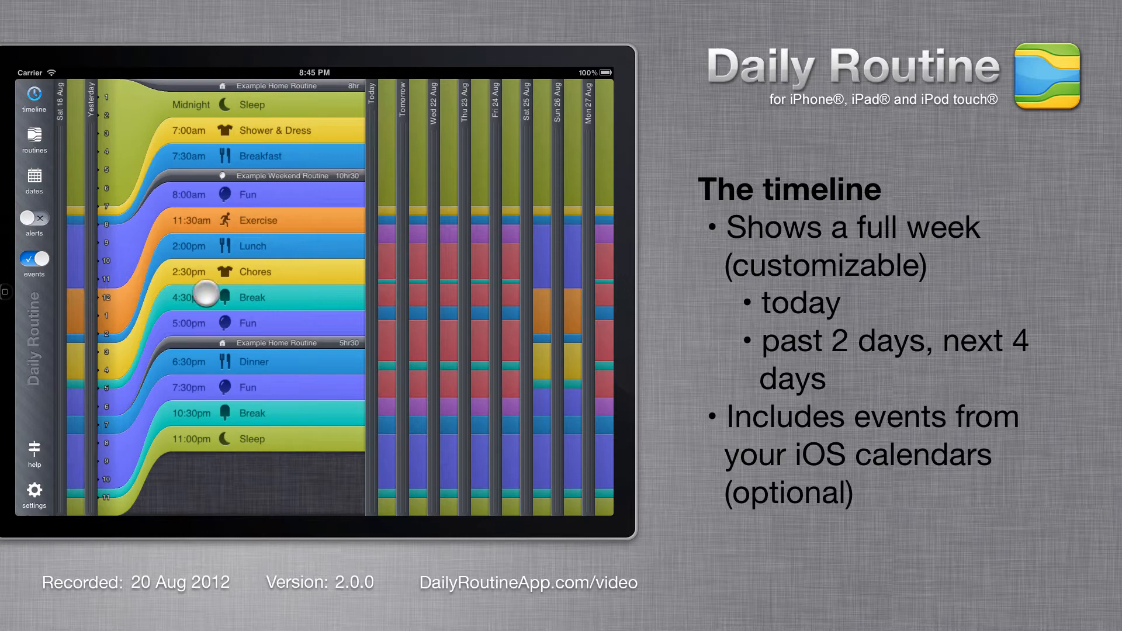
# Browse the week timeline across days, then show the routines list with three example routines
pyautogui.moveTo(203, 294); pyautogui.dragTo(469, 299)
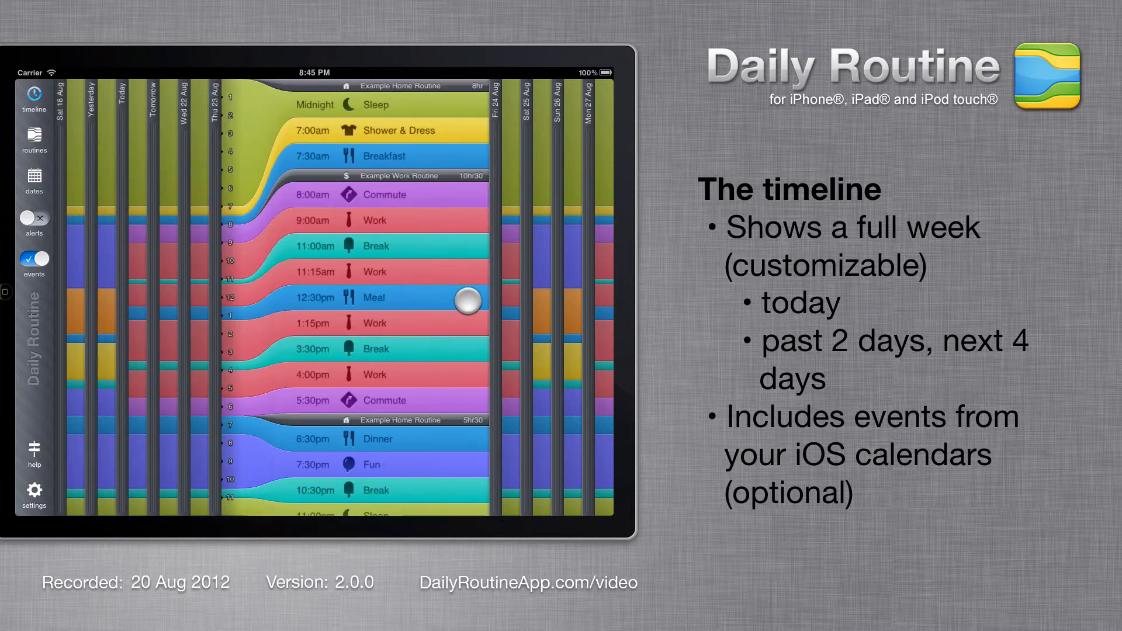
pyautogui.moveTo(467, 300); pyautogui.dragTo(346, 287)
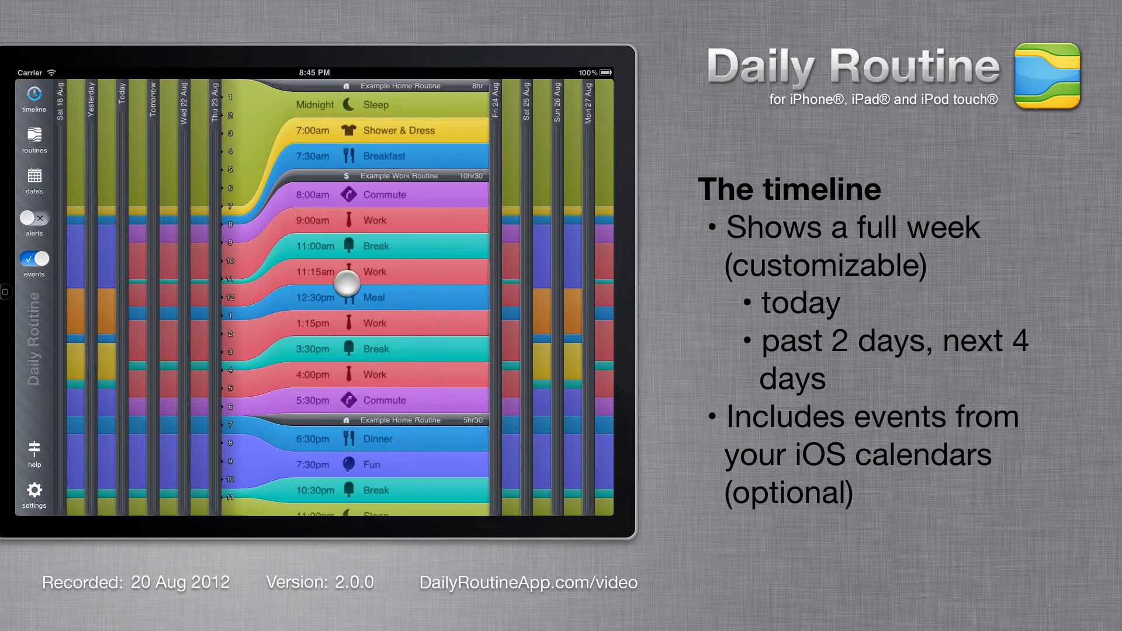
pyautogui.click(34, 139)
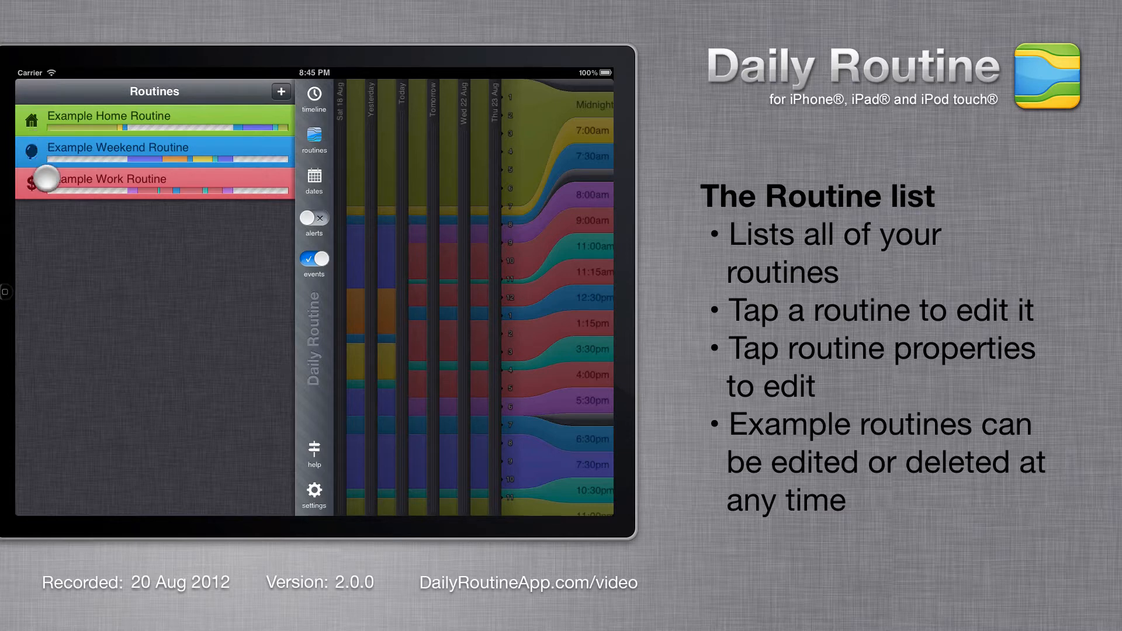
# Open Example Work Routine for editing, listing its timeslots and properties
pyautogui.click(129, 179)
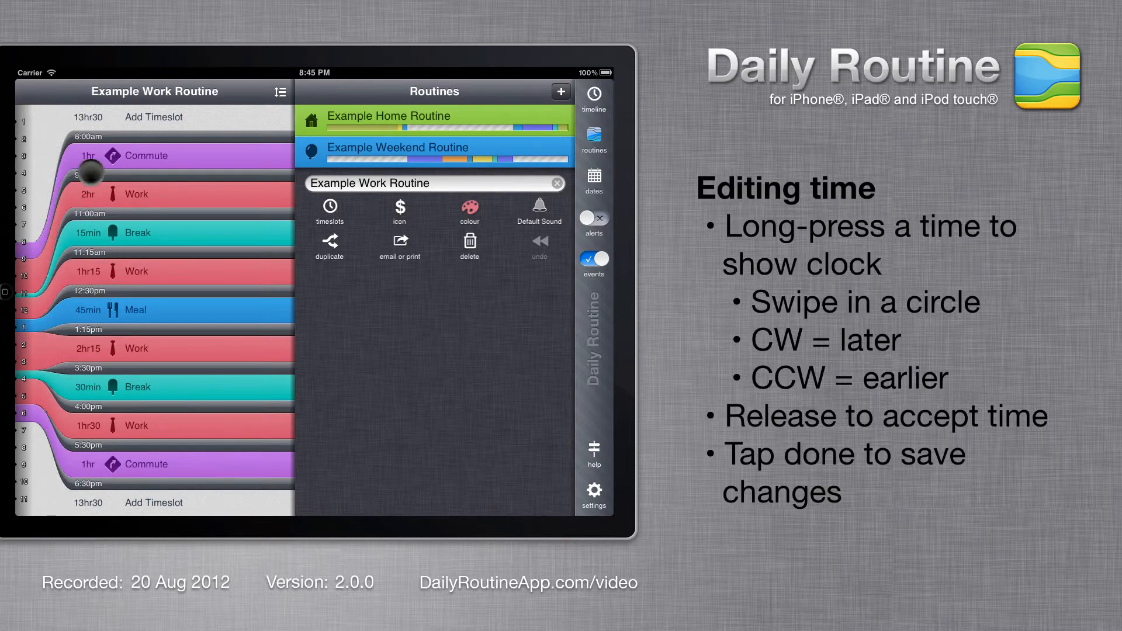
# Stretch the morning Commute to 1hr30 so Work begins at 9:30am
pyautogui.moveTo(90, 171); pyautogui.dragTo(149, 199)
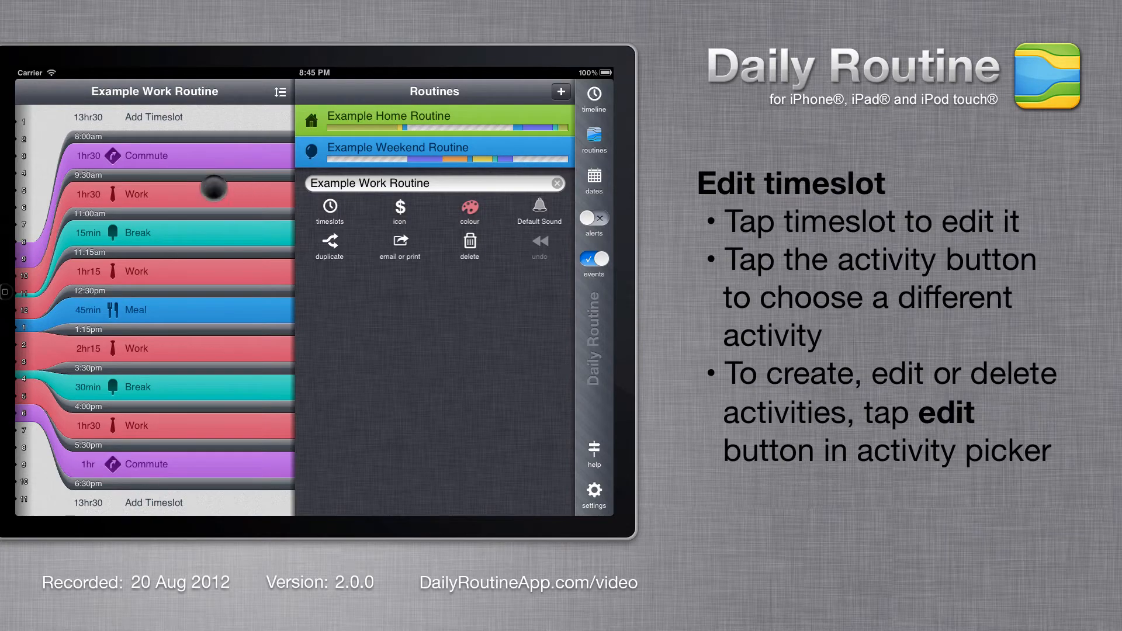
pyautogui.click(143, 194)
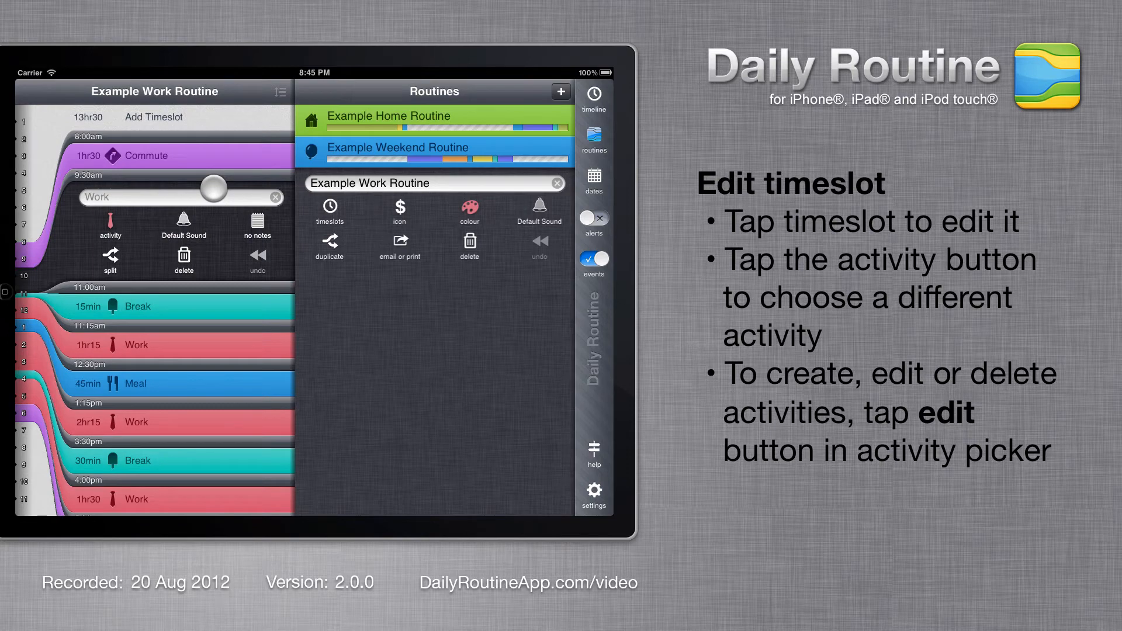
pyautogui.click(110, 220)
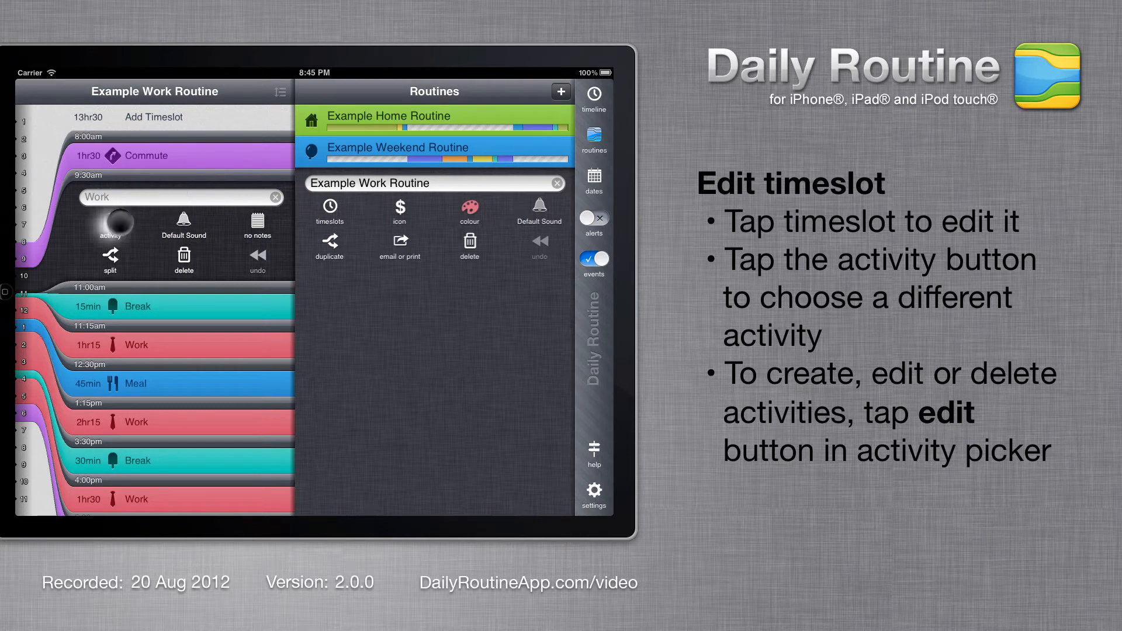
pyautogui.click(110, 224)
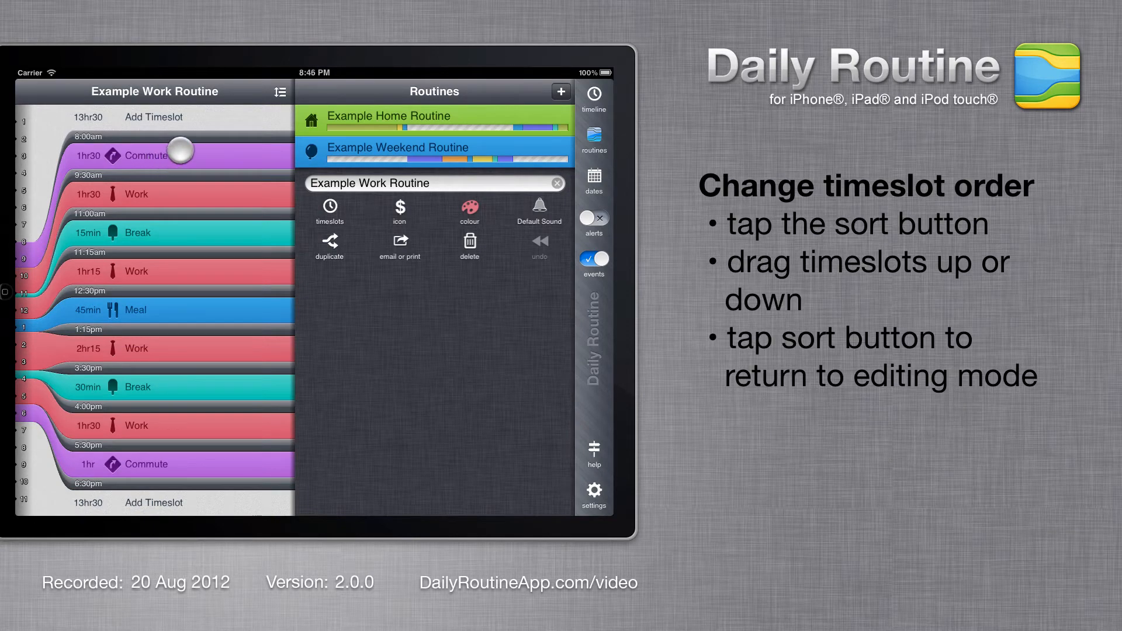
# Reorder timeslots so Work runs 8:00am–9:30am and Commute 9:30am–11:00am
pyautogui.click(280, 91)
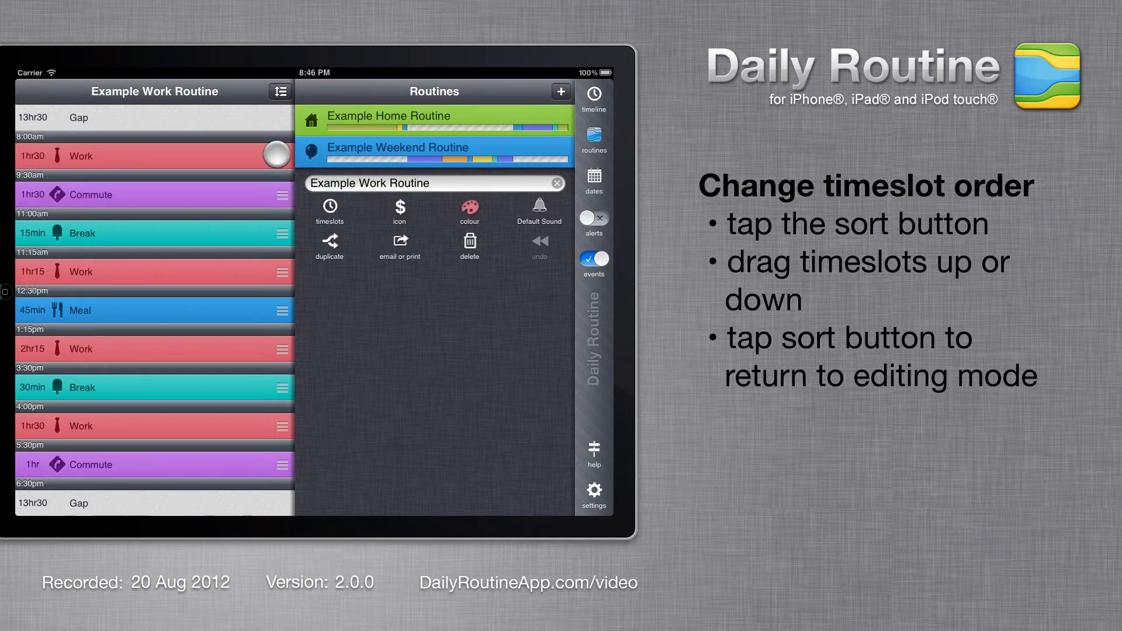
pyautogui.click(279, 91)
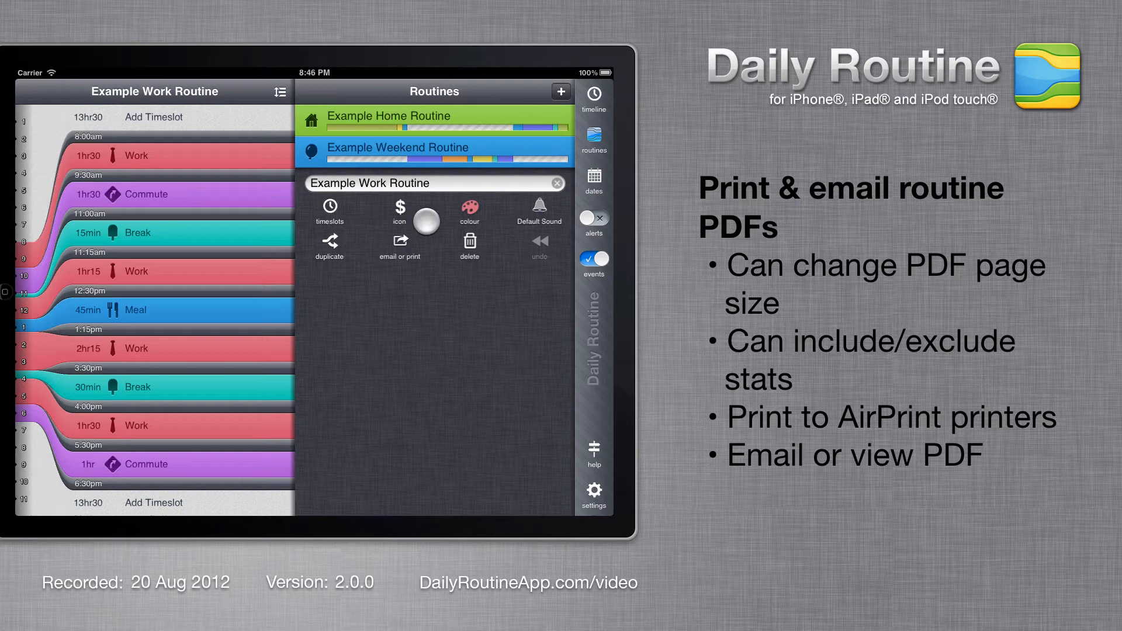
# Preview the routine as a PDF with Include Stats off and US Letter Tall page size
pyautogui.click(400, 241)
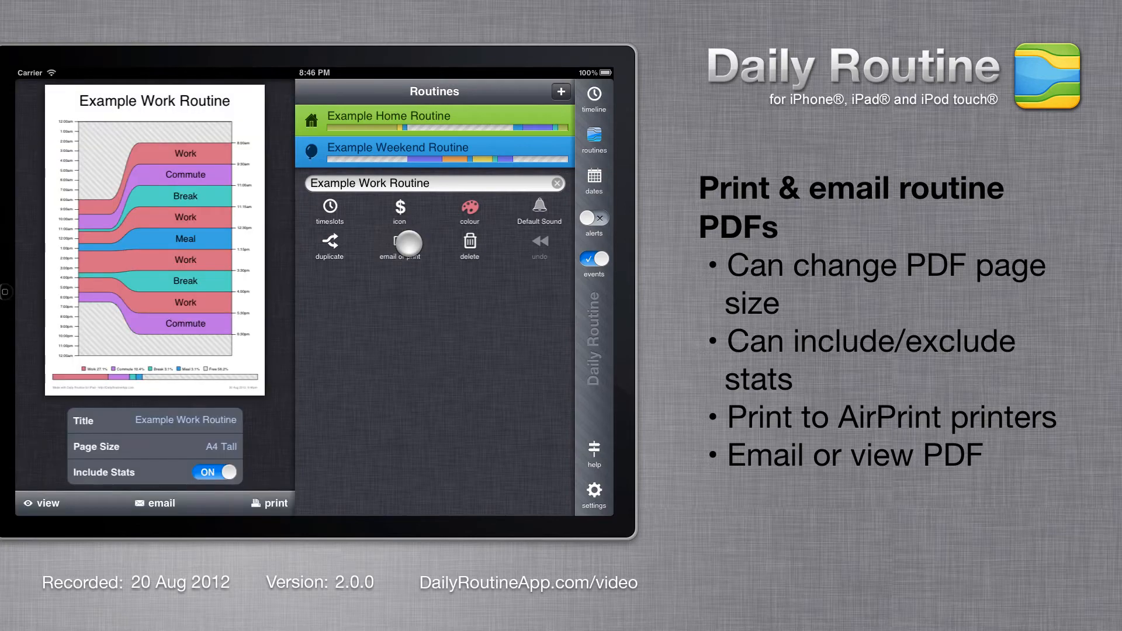
pyautogui.click(215, 471)
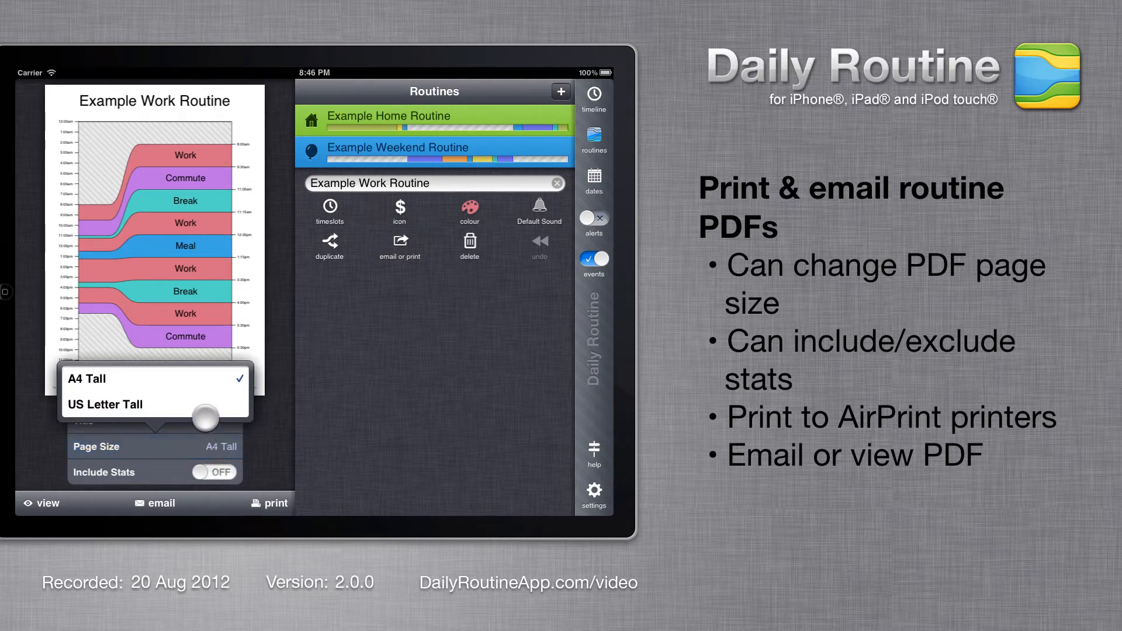
pyautogui.click(105, 405)
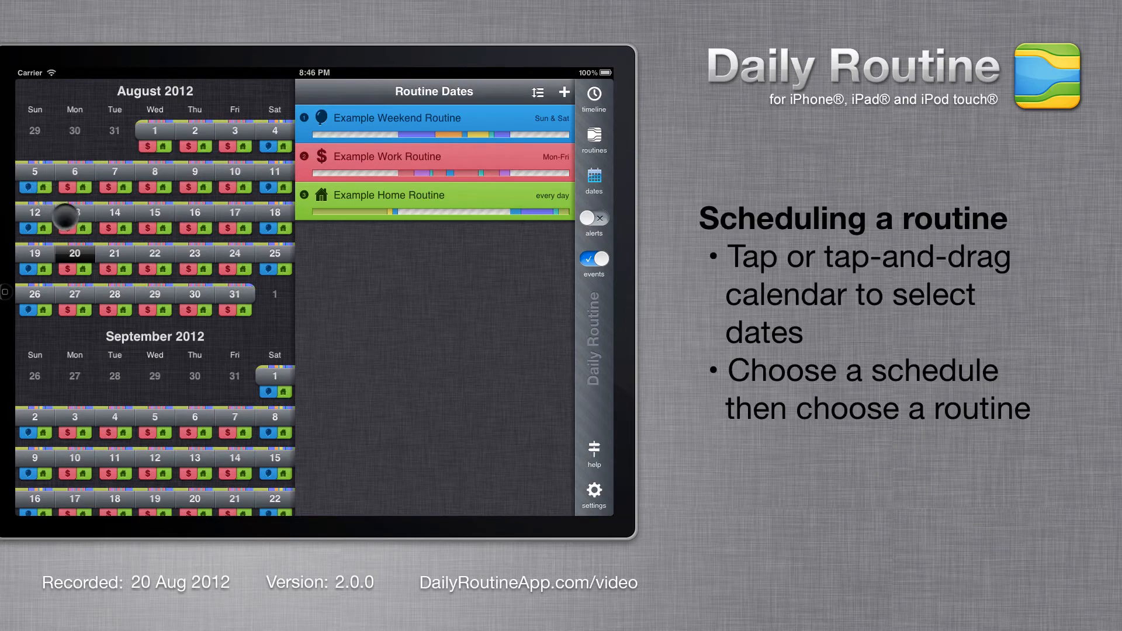
# Select Aug 13–17 on the calendar and add the Example Weekend Routine for those dates
pyautogui.moveTo(75, 213); pyautogui.dragTo(230, 213)
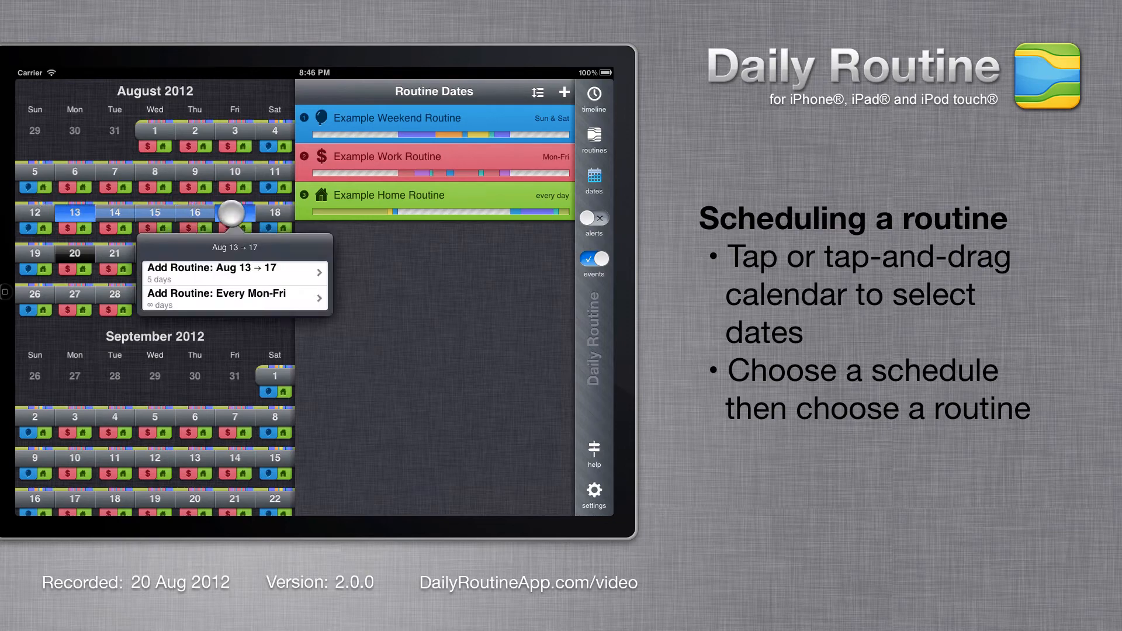
pyautogui.click(222, 268)
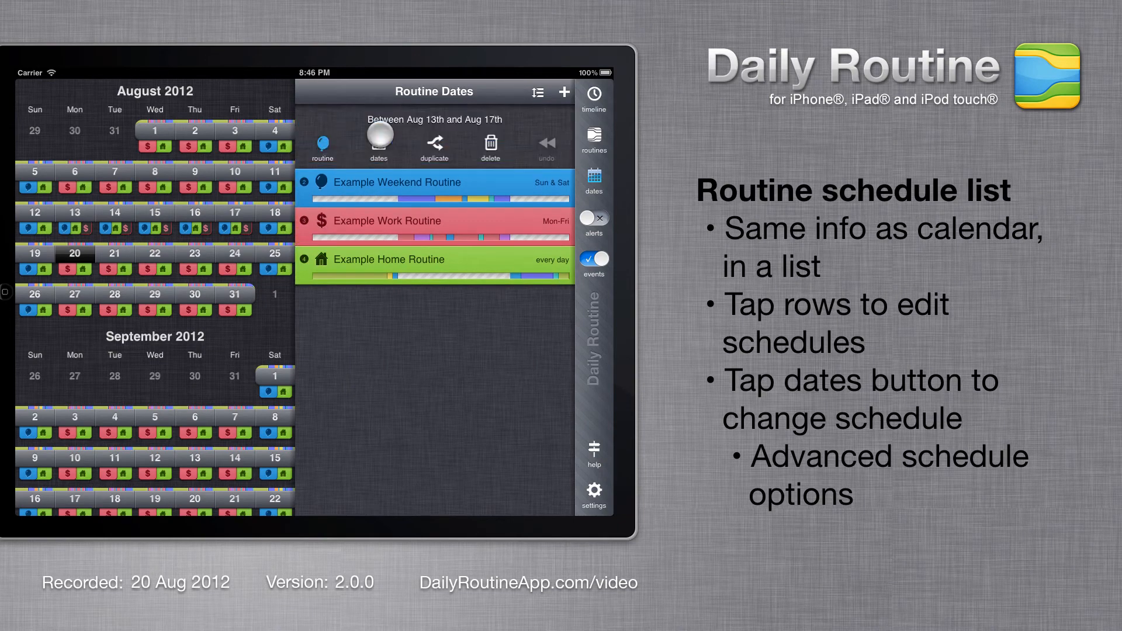
# Restrict the Aug 13–17 schedule's Includes Days to days of week Thursday, Friday, Saturday
pyautogui.click(378, 141)
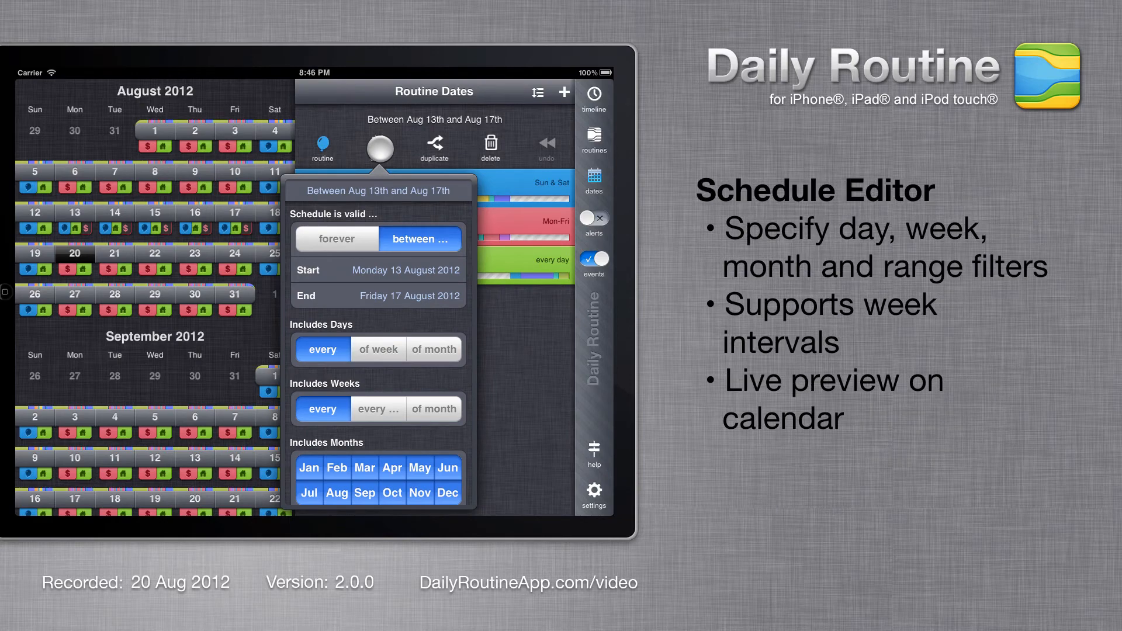
pyautogui.click(377, 349)
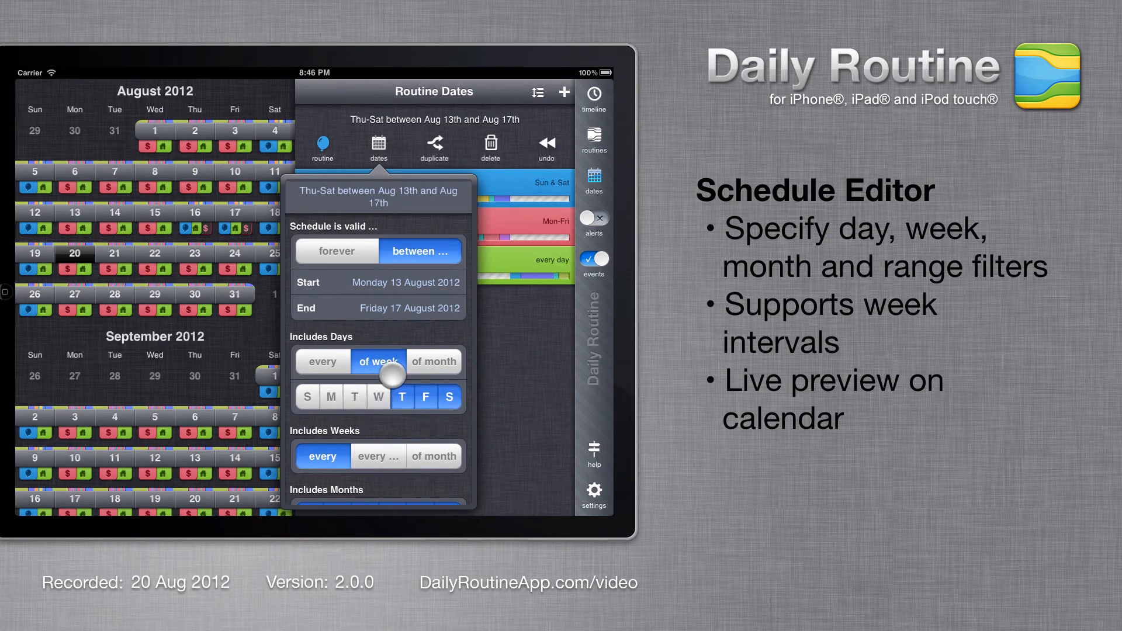
pyautogui.scroll(-3)
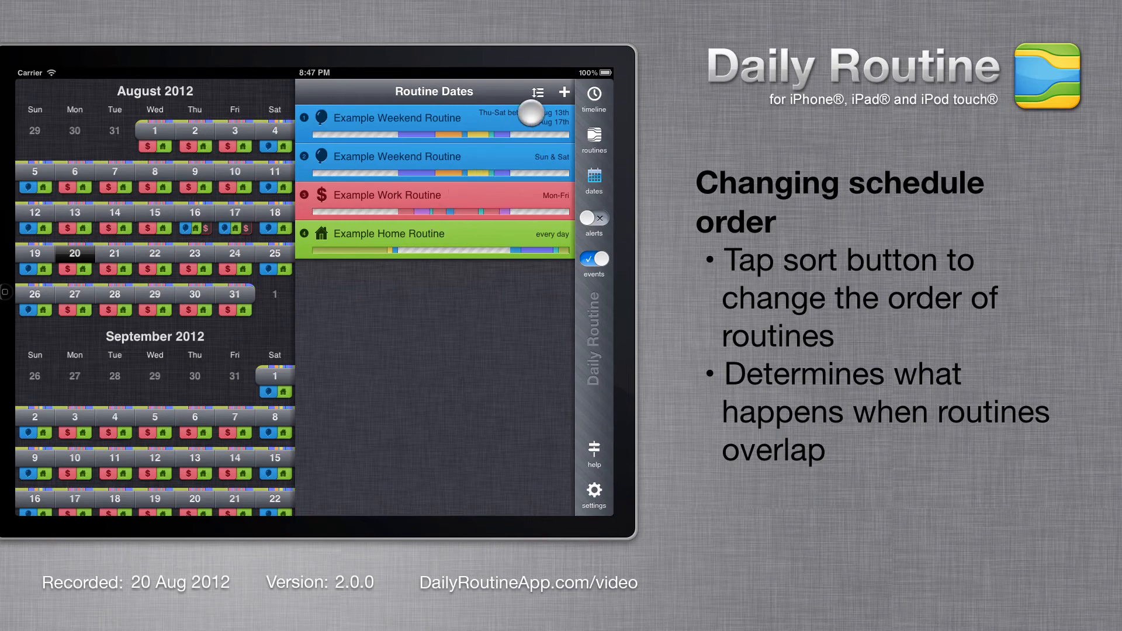
# Reorder the routine schedules and return to the week timeline for today
pyautogui.moveTo(530, 111); pyautogui.dragTo(550, 208)
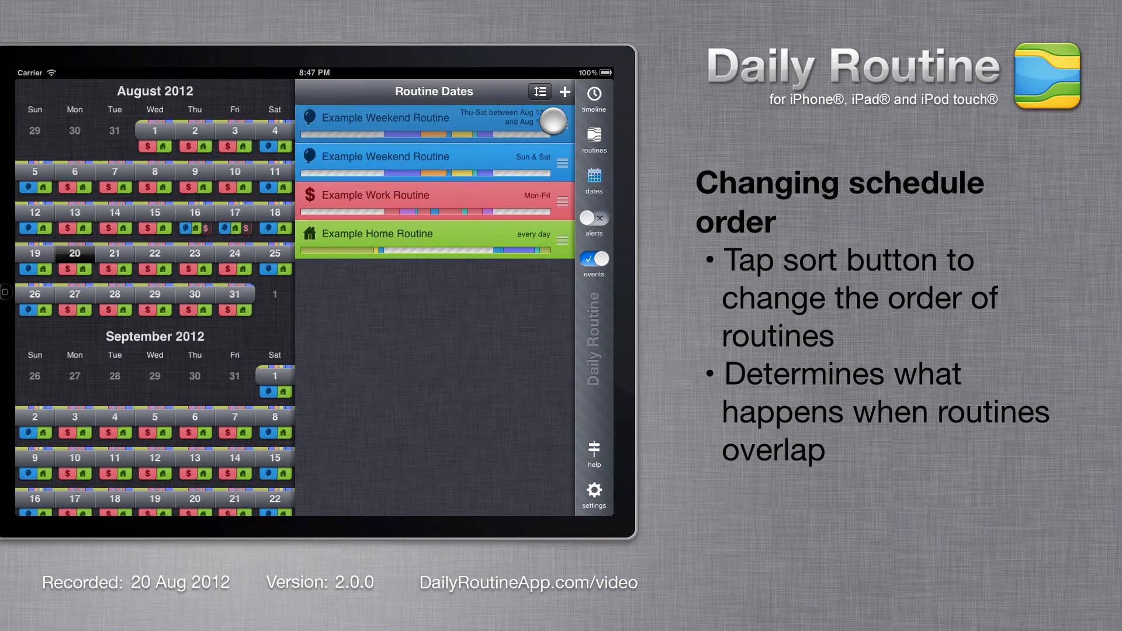
pyautogui.click(538, 91)
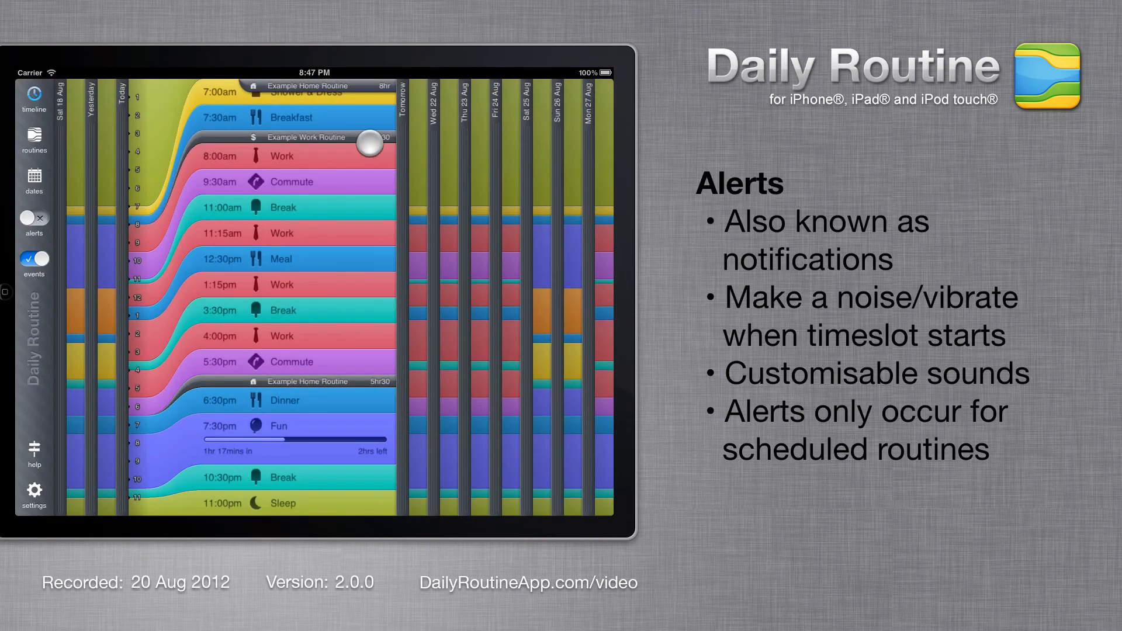
# Switch alerts on so a sound plays when each timeslot starts
pyautogui.click(34, 219)
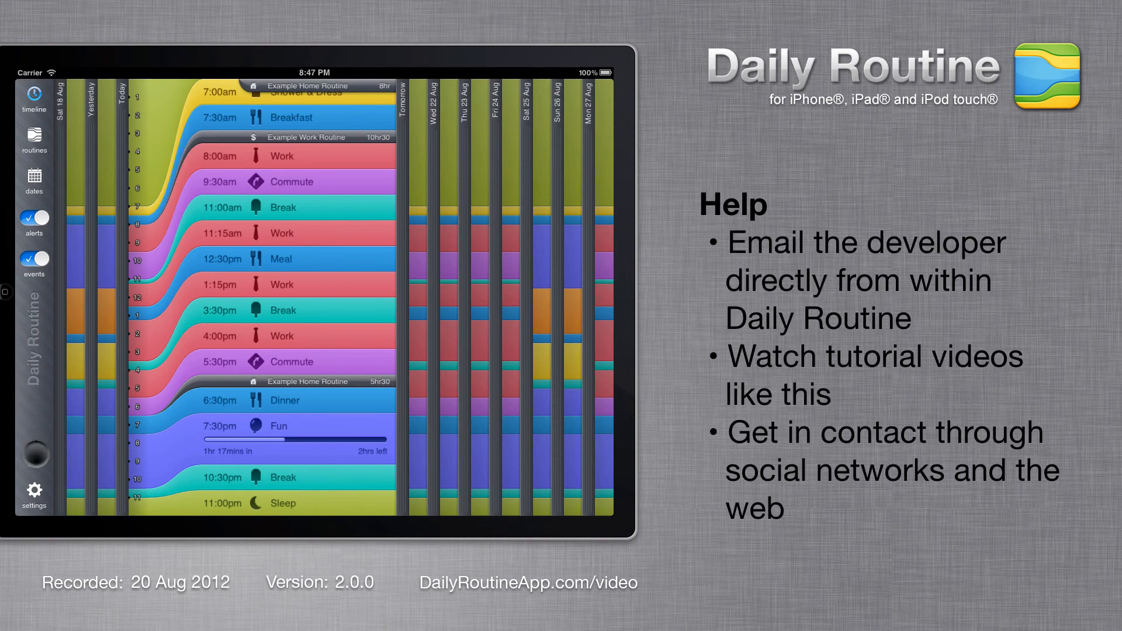
# Peek at the help options, then show settings with calendar integration, sync, export and time options
pyautogui.click(34, 453)
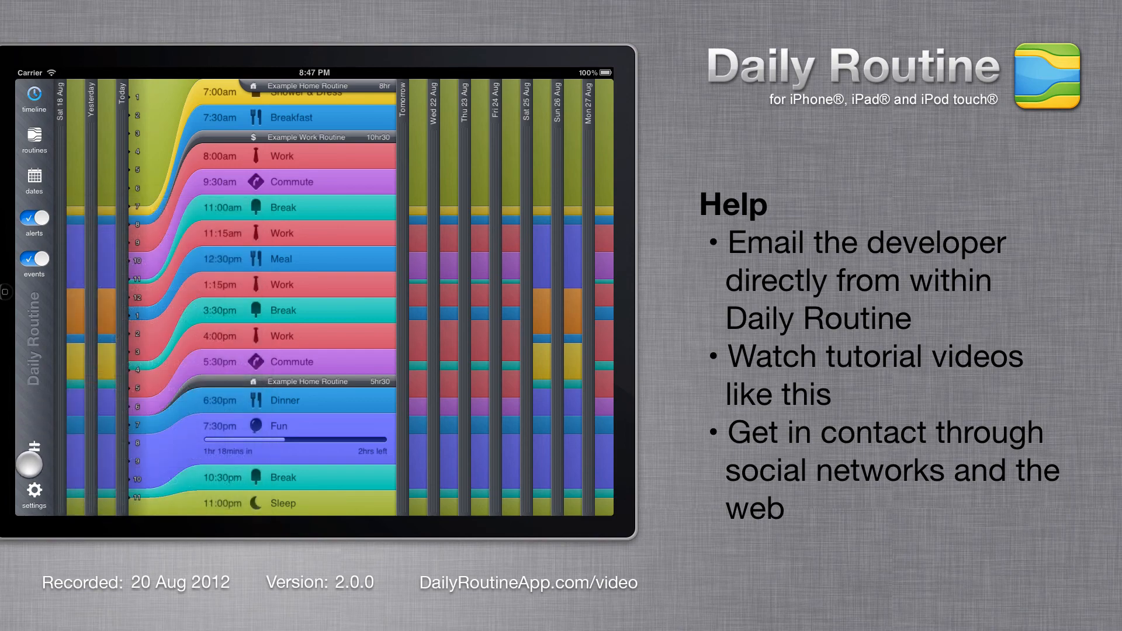
pyautogui.click(32, 492)
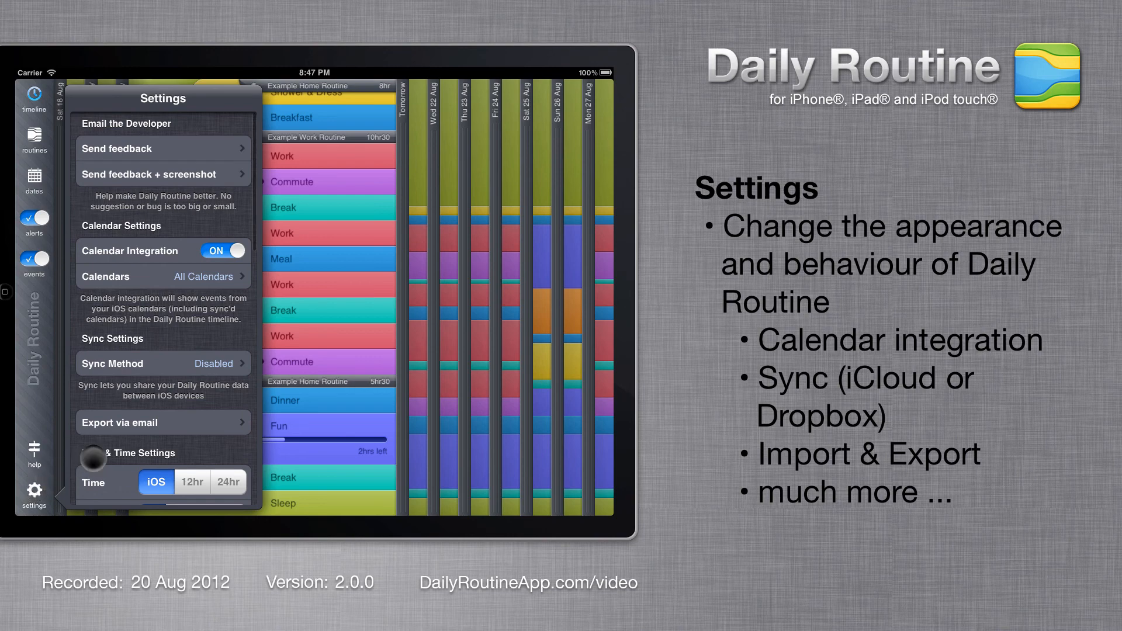
pyautogui.scroll(-3)
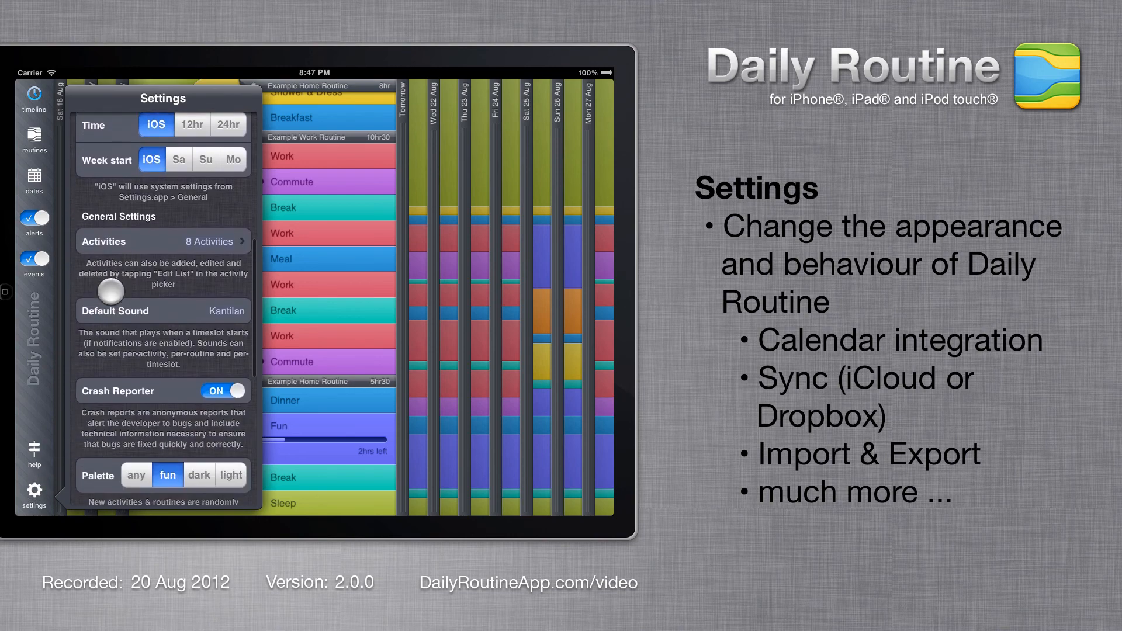
pyautogui.scroll(-3)
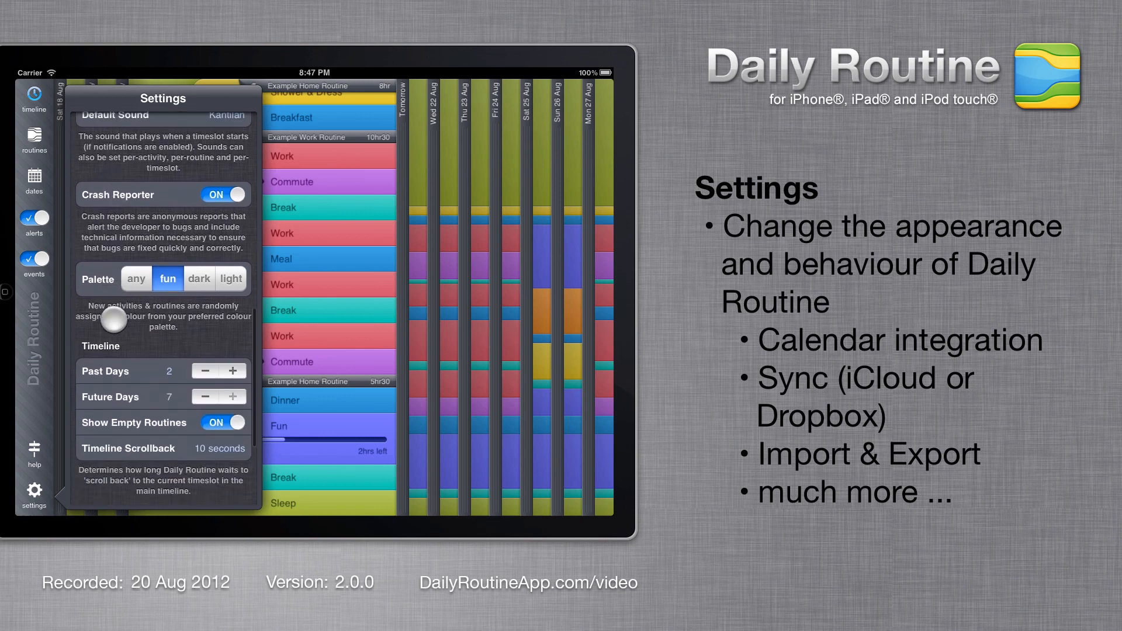
pyautogui.scroll(-3)
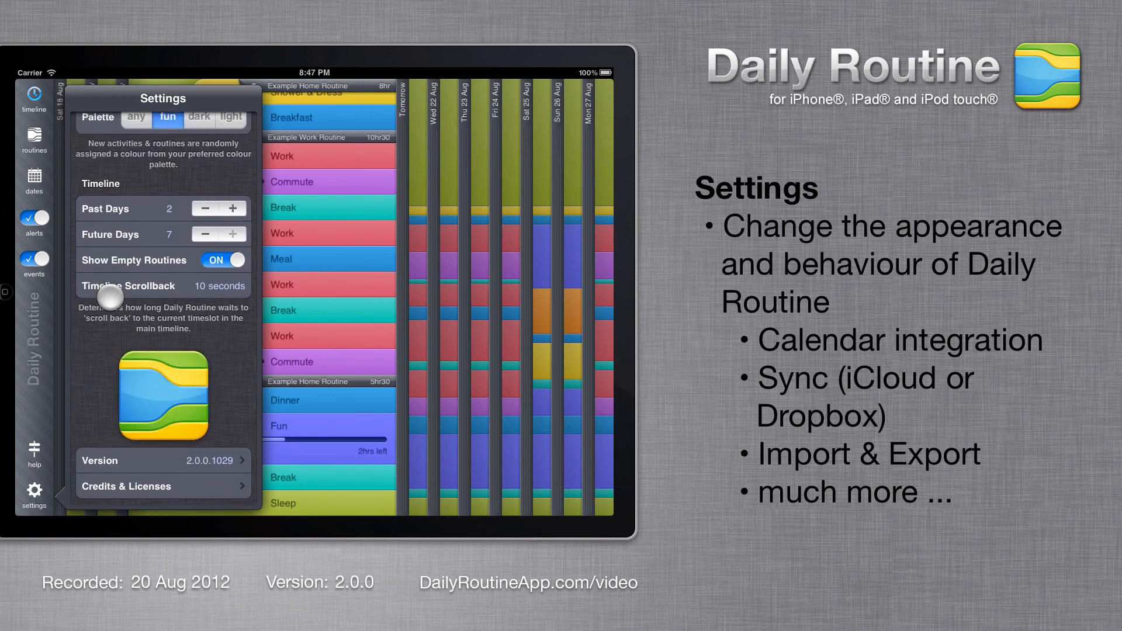